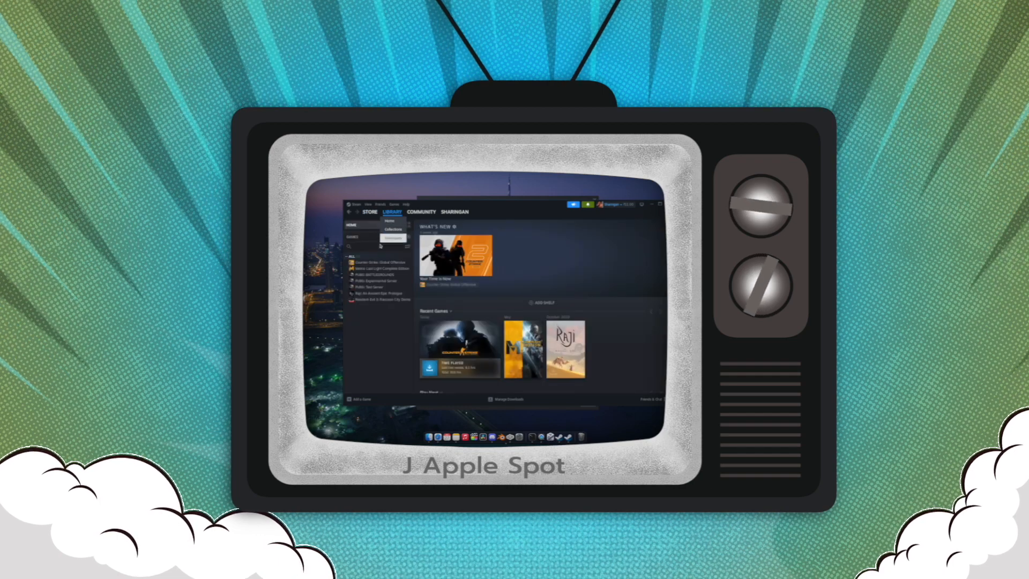
- Select Counter-Strike in the library and bring up Counter-Strike 2's context menu
left_click(374, 261)
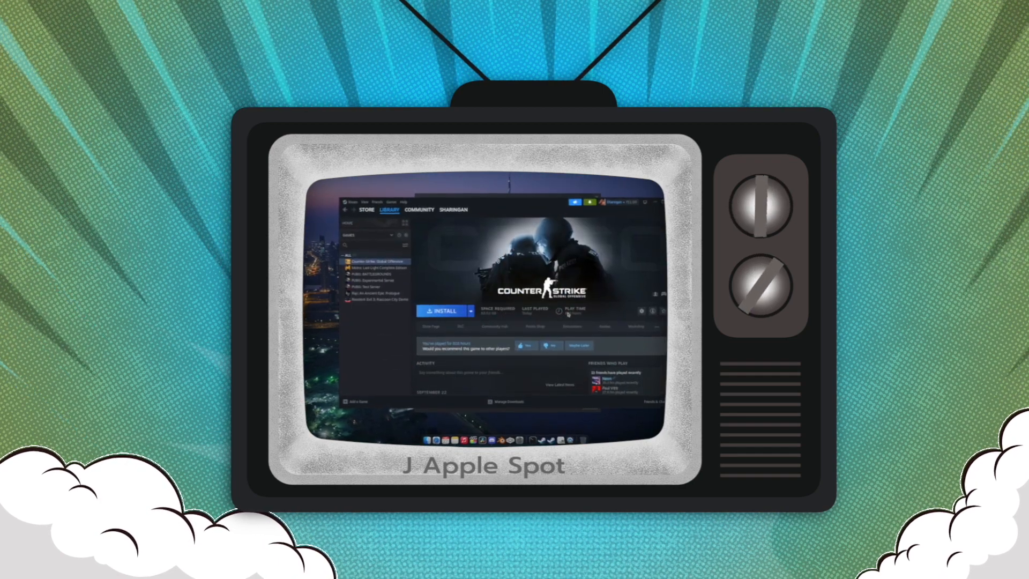
left_click(253, 96)
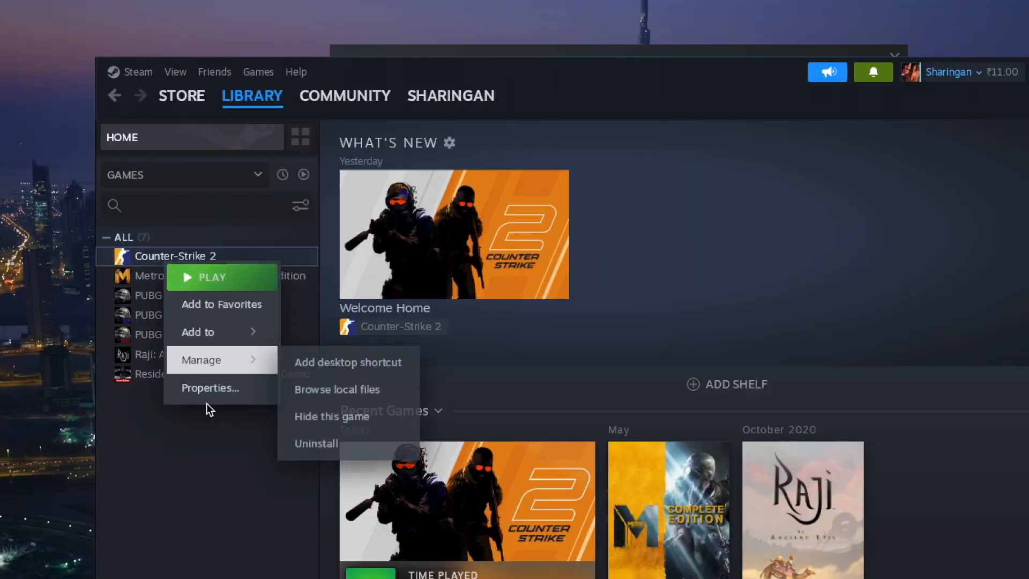
- Set launch options +rate 128000 +cl_updaterate 128 +cl_cmdrate 128 -freq 120 -refresh 120 -nojoy
left_click(209, 388)
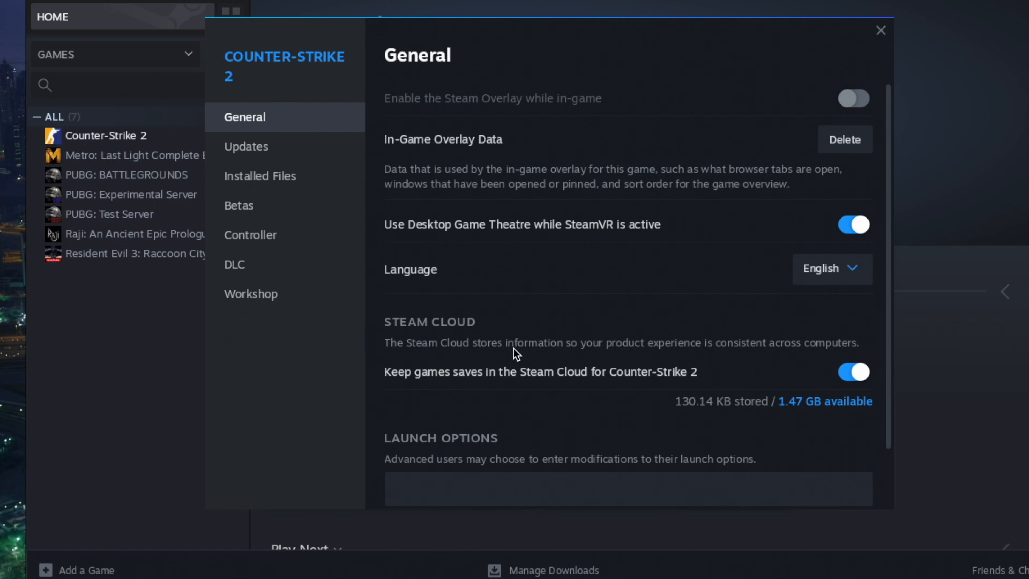
scroll("down", 3)
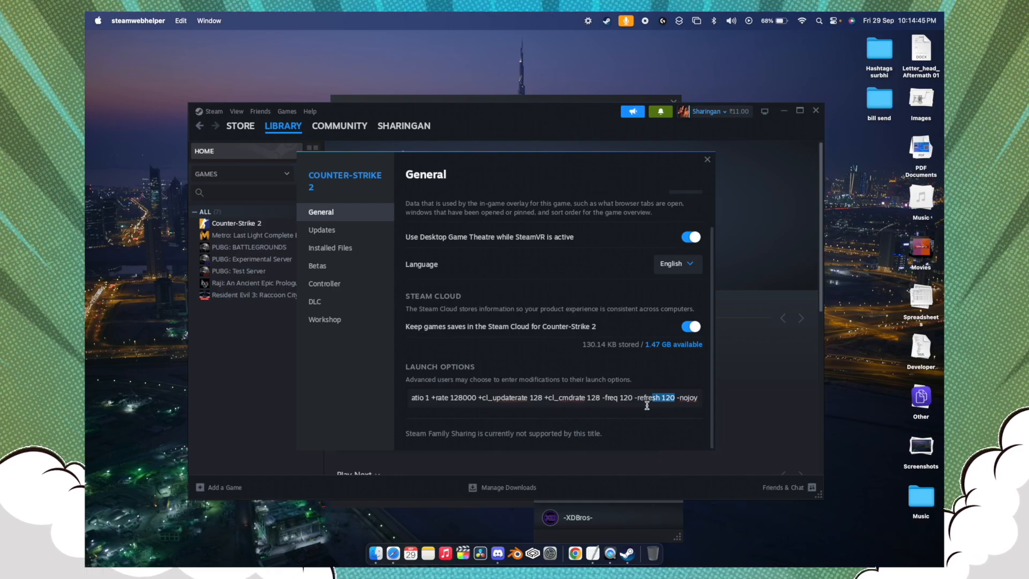
- Close the Properties window and launch Counter-Strike 2 with PLAY
left_click(707, 159)
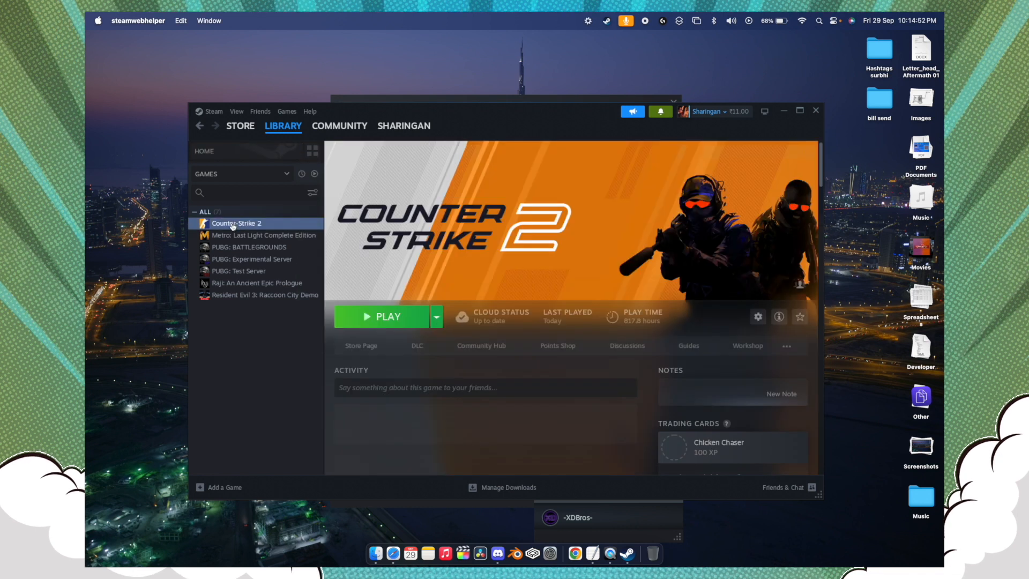
left_click(382, 316)
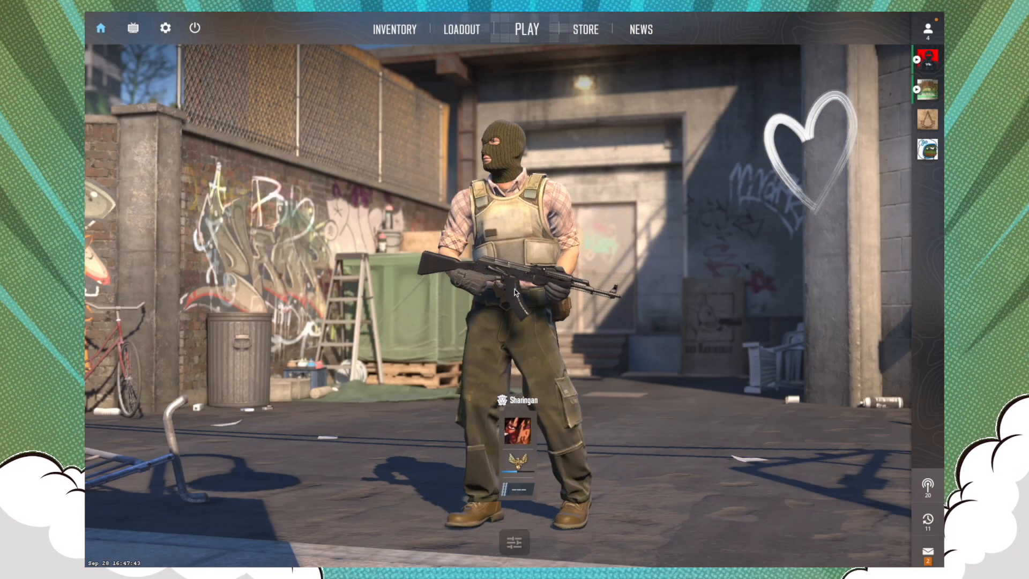
mouse_move(165, 29)
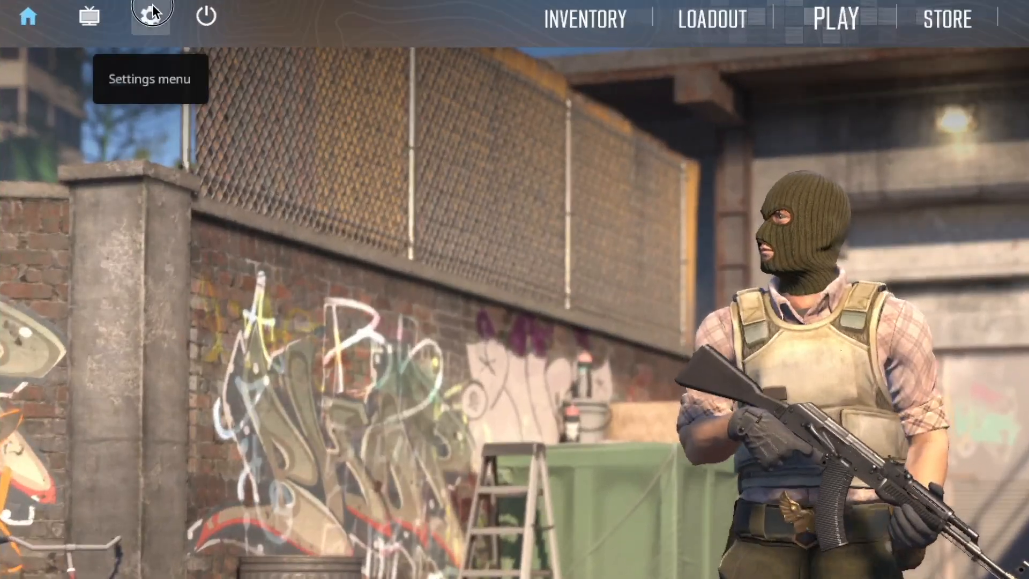
- Go to the Video tab in Counter-Strike 2's settings
left_click(152, 16)
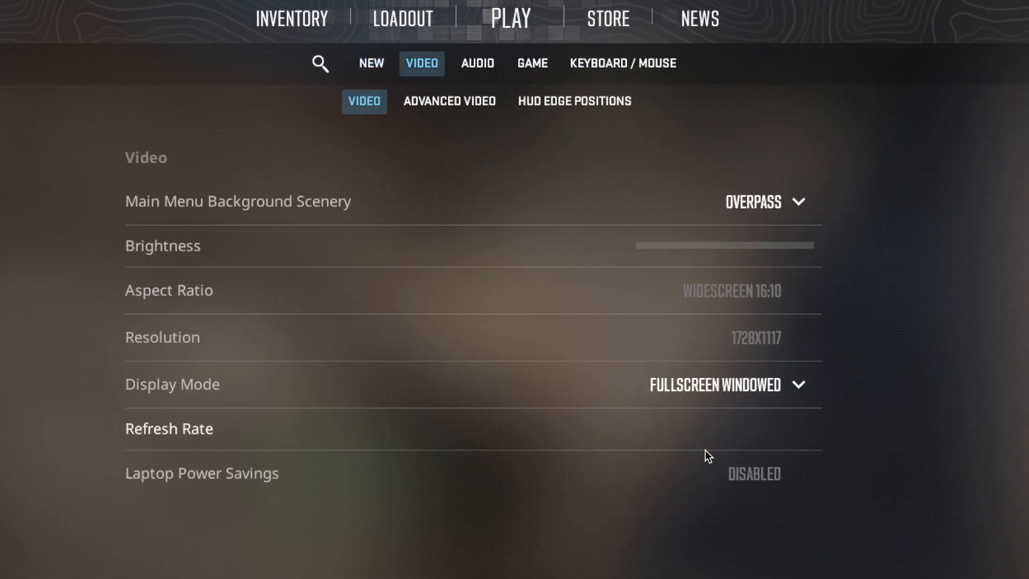
mouse_move(727, 384)
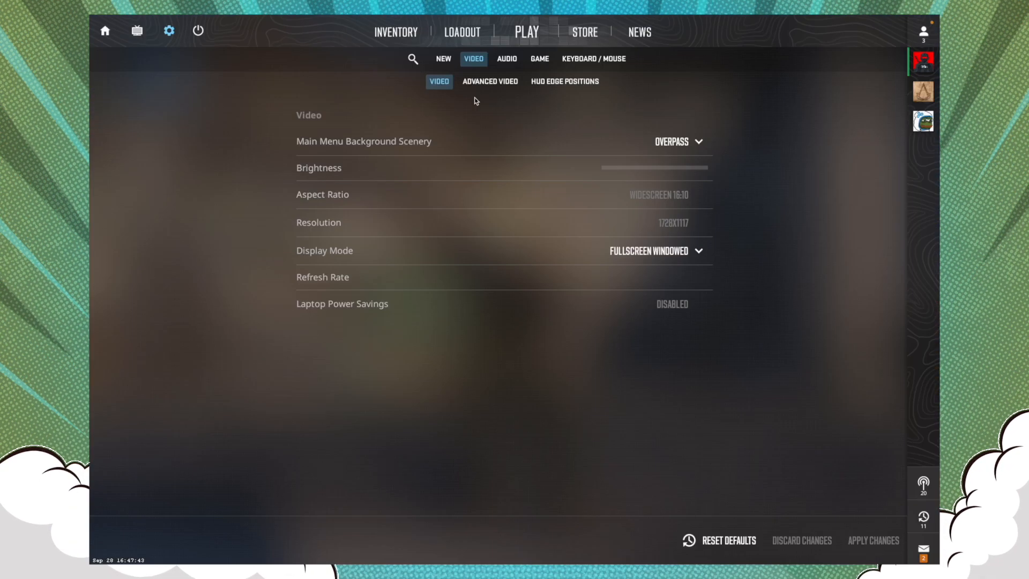
- In Advanced Video, change FidelityFX Super Resolution to Balanced
left_click(490, 81)
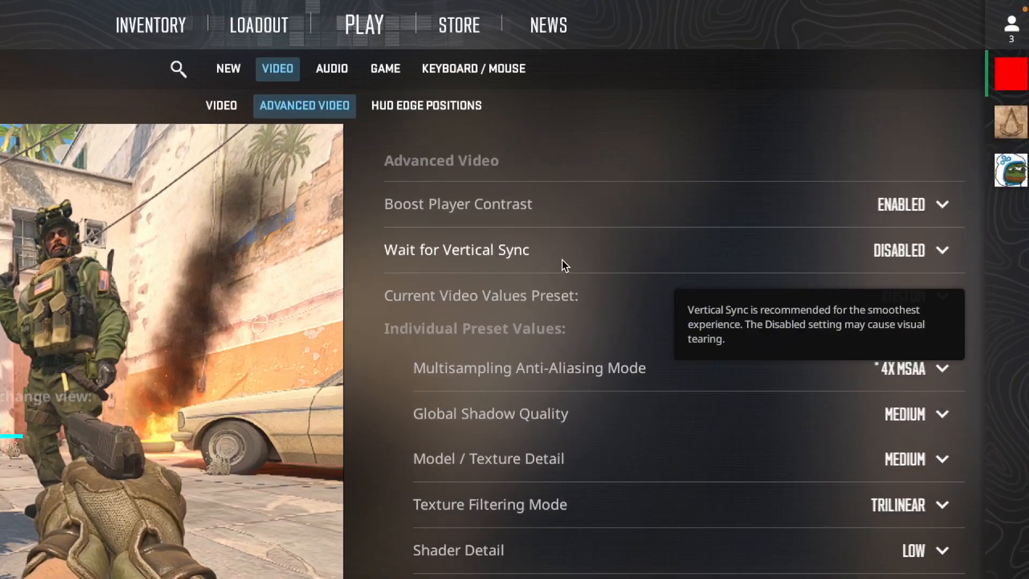
mouse_move(643, 382)
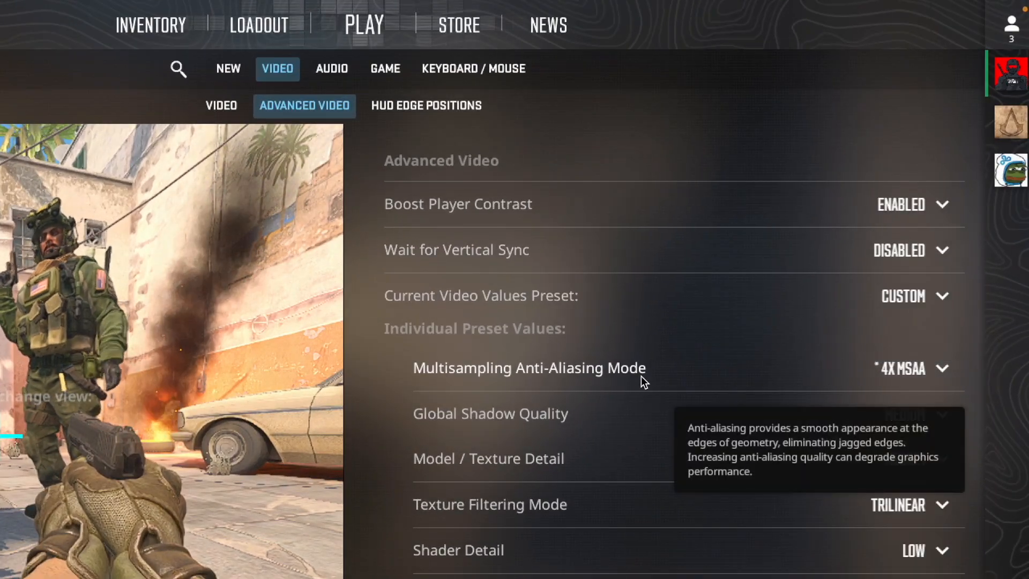
mouse_move(908, 508)
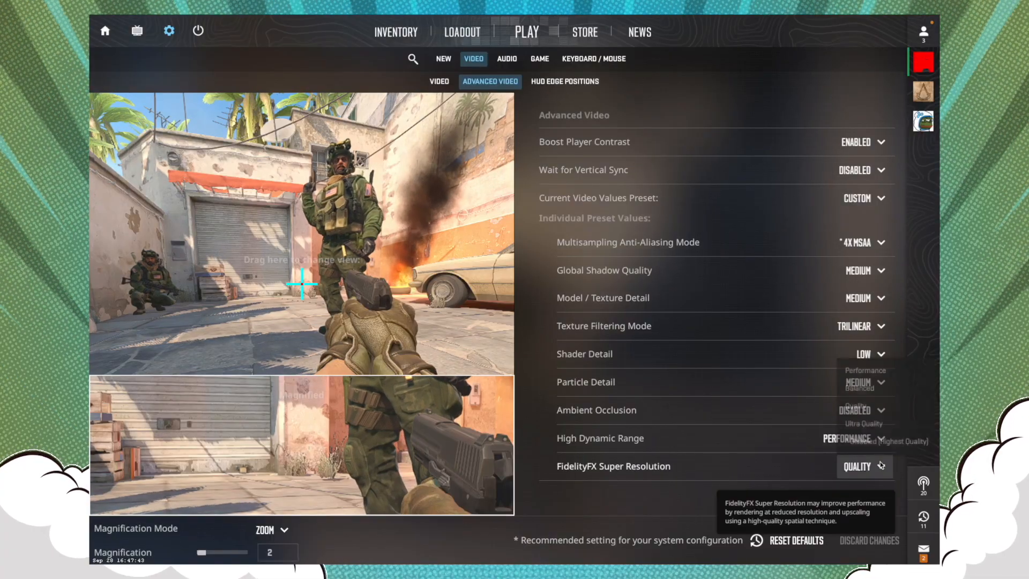
left_click(530, 31)
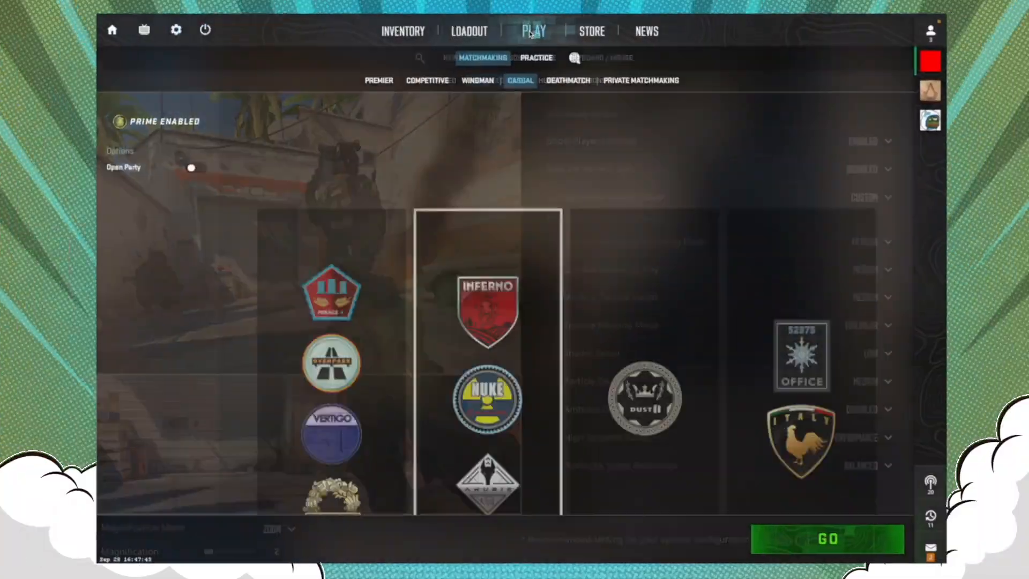
- Queue for a Casual match with Mirage selected
left_click(535, 58)
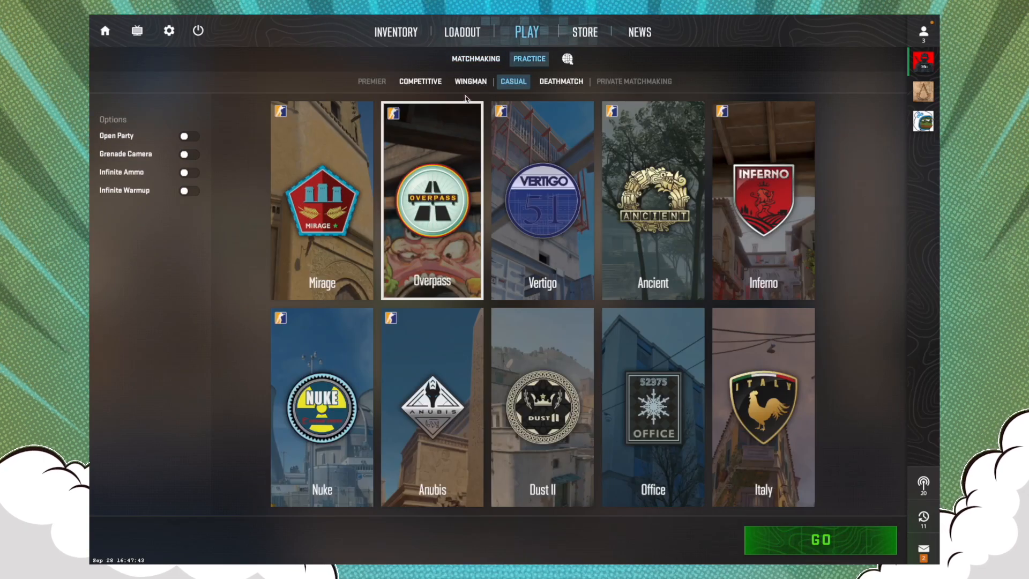
mouse_move(321, 245)
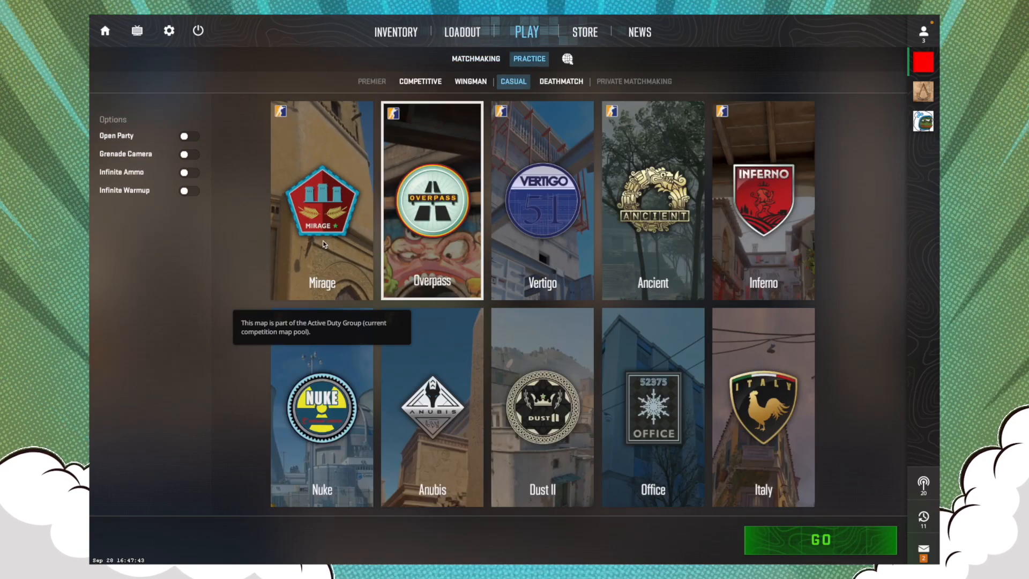
left_click(819, 540)
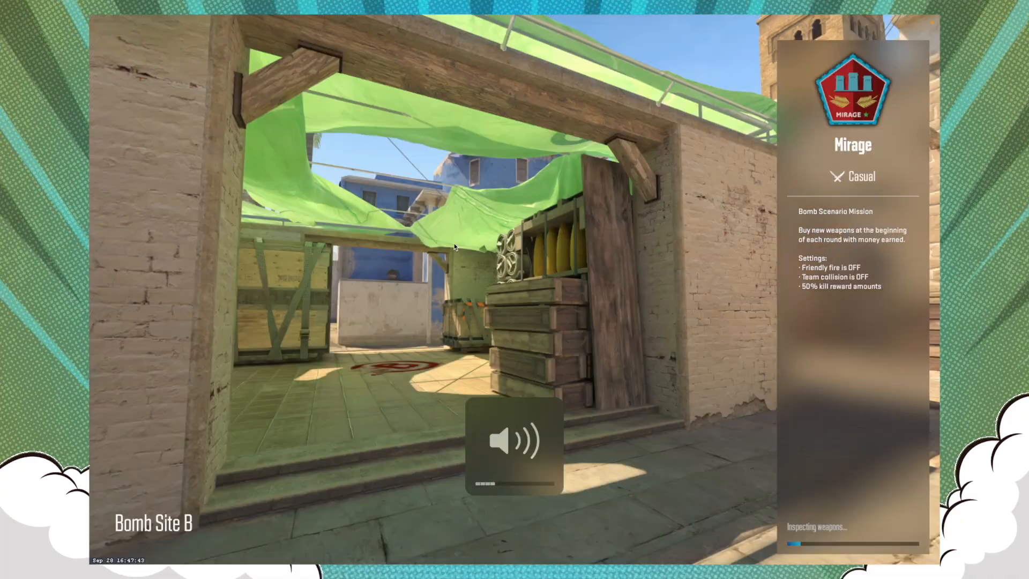